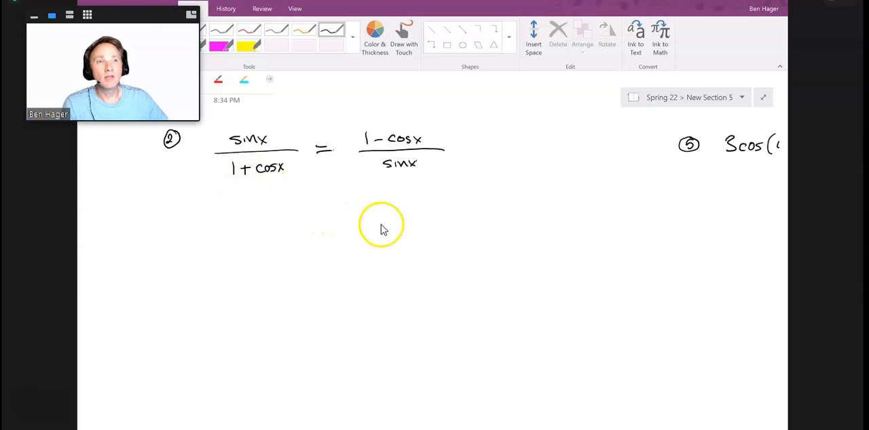
mouse_move(409, 226)
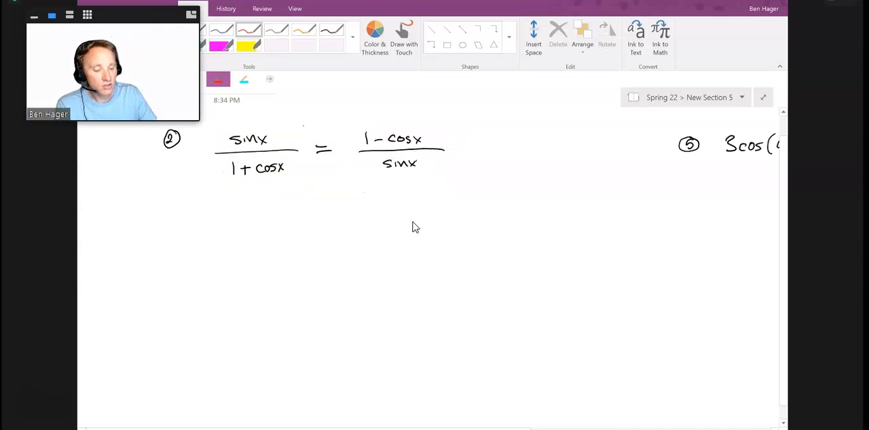
Mark problem 2's equals sign with a question mark, then erase the question mark
left_click_drag(315, 148, 332, 148)
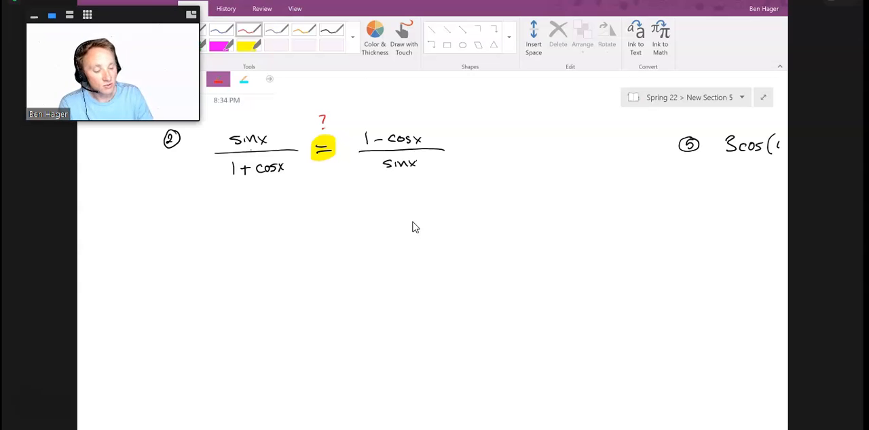
left_click_drag(217, 122, 482, 197)
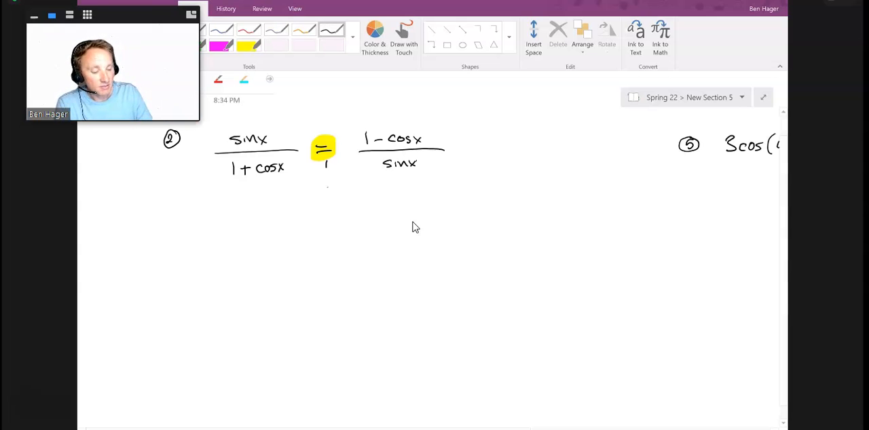
Draw a vertical dividing line down from problem 2's equals sign
left_click_drag(326, 167, 339, 407)
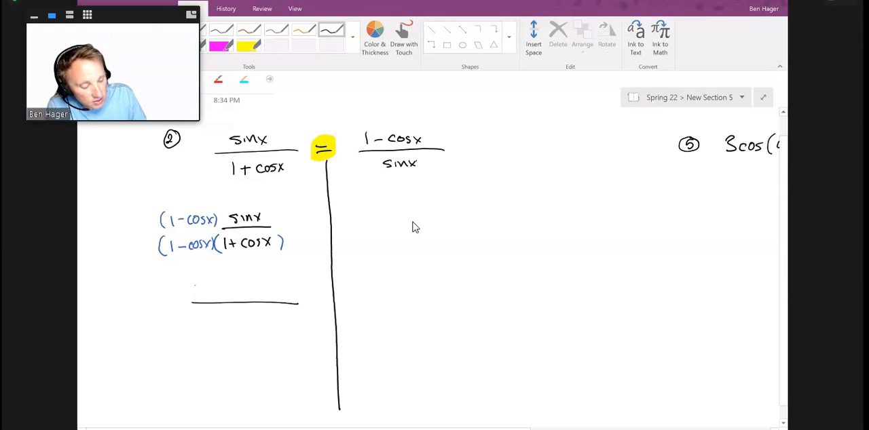
Write the left side as (1−cos x)sin x over 1−cos²x
left_click_drag(192, 292, 234, 299)
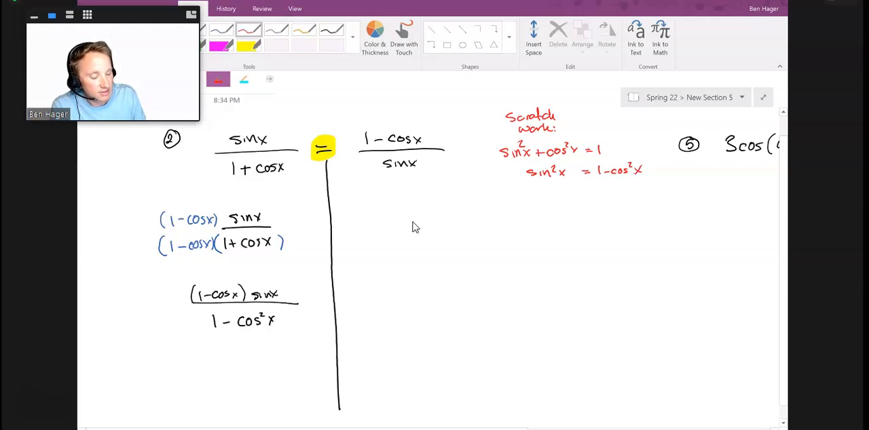
Highlight the scratch identity sin²x = 1 − cos²x in yellow
left_click_drag(197, 322, 295, 322)
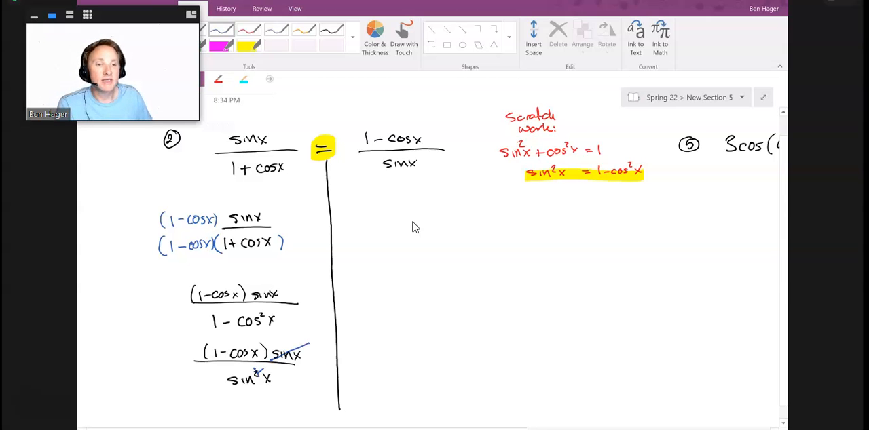
Conclude problem 2 beside the dividing line with 'LHS = RHS, identity.'
scroll("down", 3)
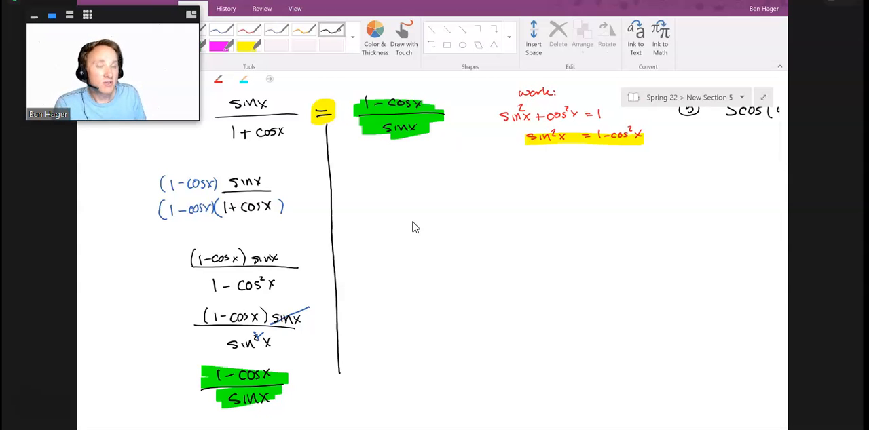
left_click(355, 324)
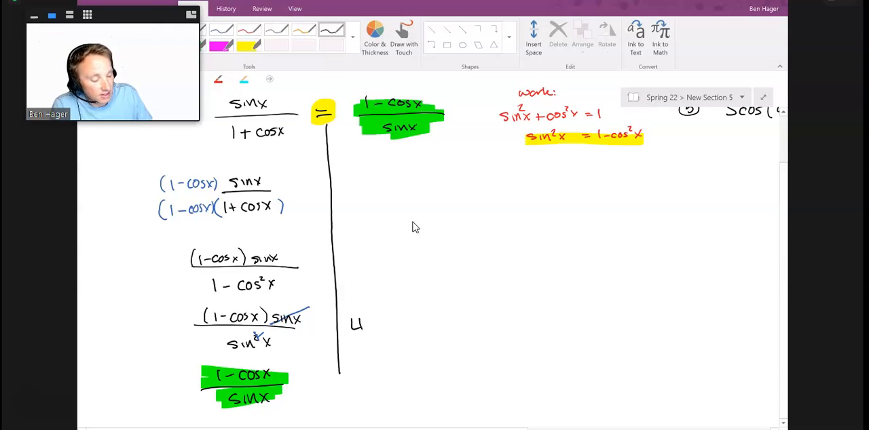
type("LHS = R")
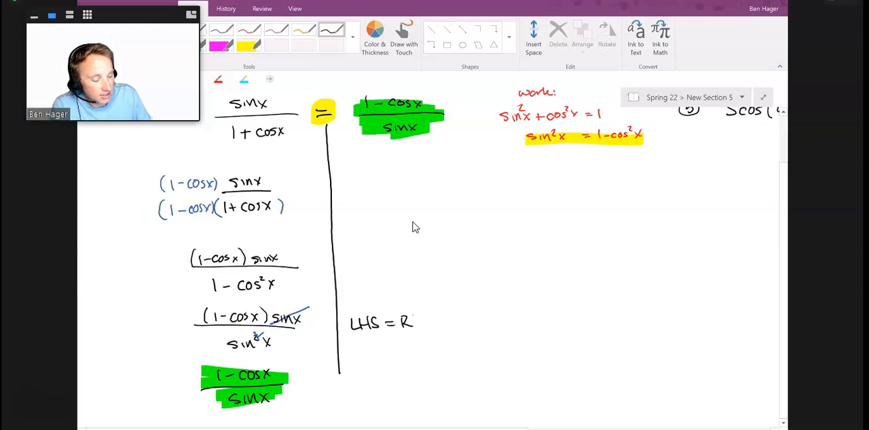
type("HS")
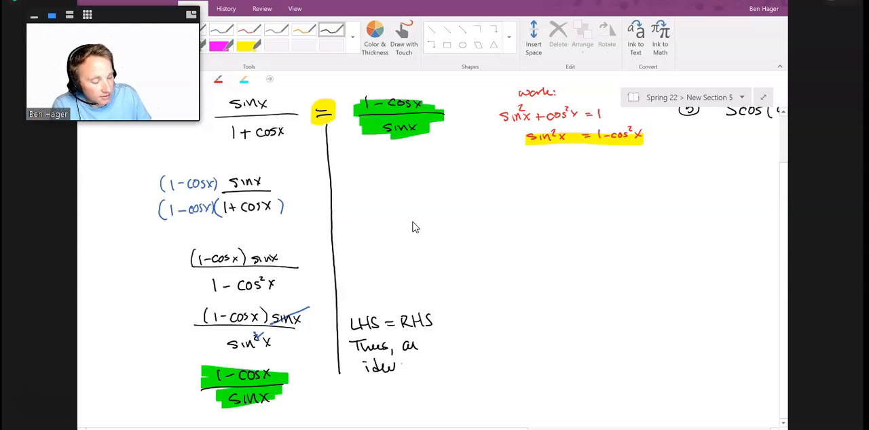
type("identity.")
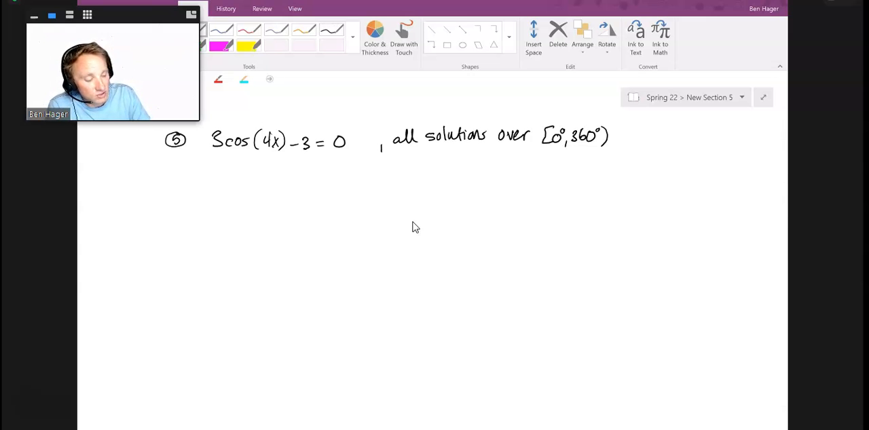
Write 3cos(4x) = 3 under problem 5 and draw unit-circle axes beside it
left_click_drag(231, 156, 277, 156)
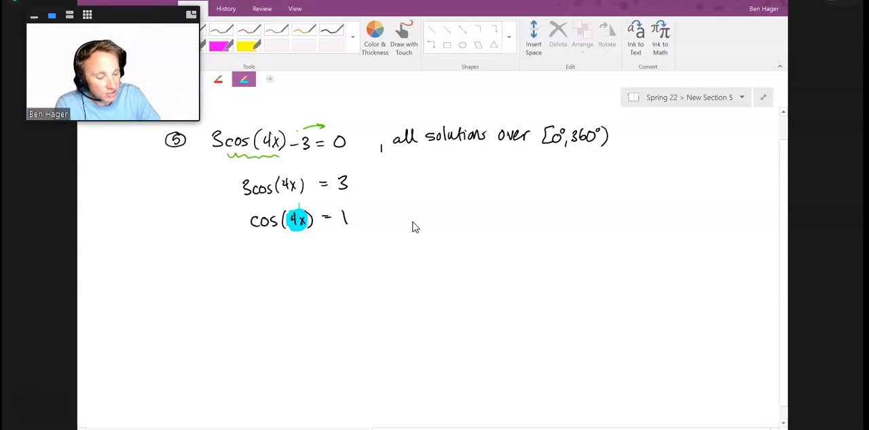
left_click_drag(530, 183, 529, 258)
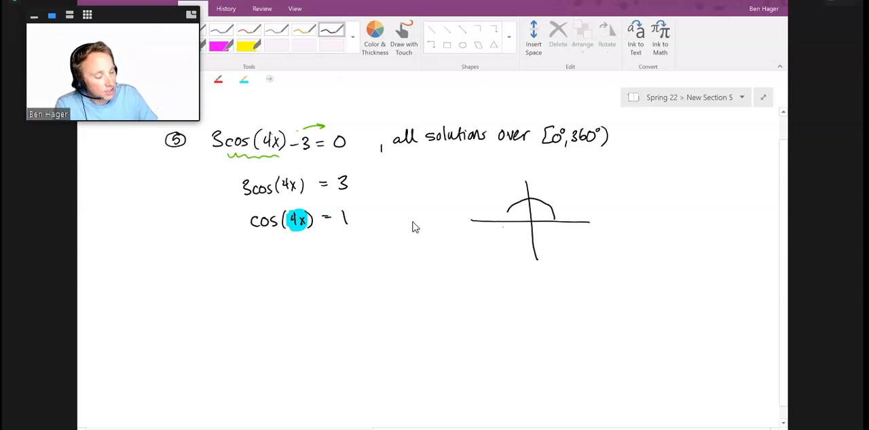
Draw the unit circle around the axes and highlight its 0° point
left_click_drag(530, 193, 533, 258)
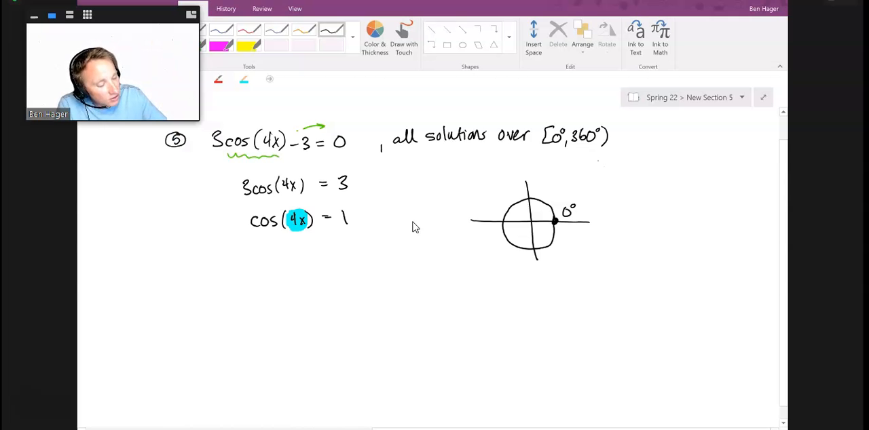
left_click_drag(607, 180, 611, 160)
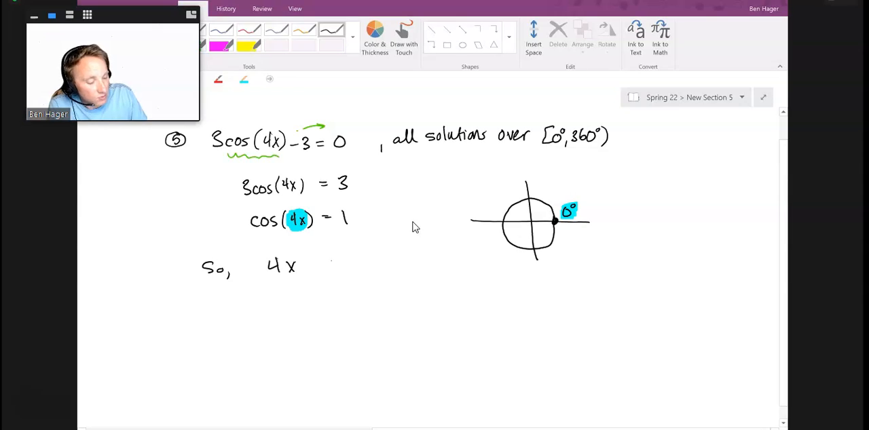
Write 4x = 0° + 360°k and reduce it to x = 0° + 90°k
type("= 0° + 360°k")
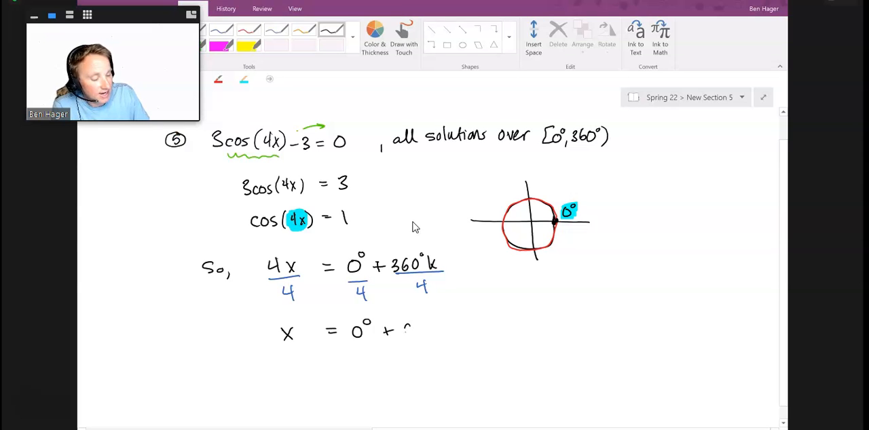
type("90°k")
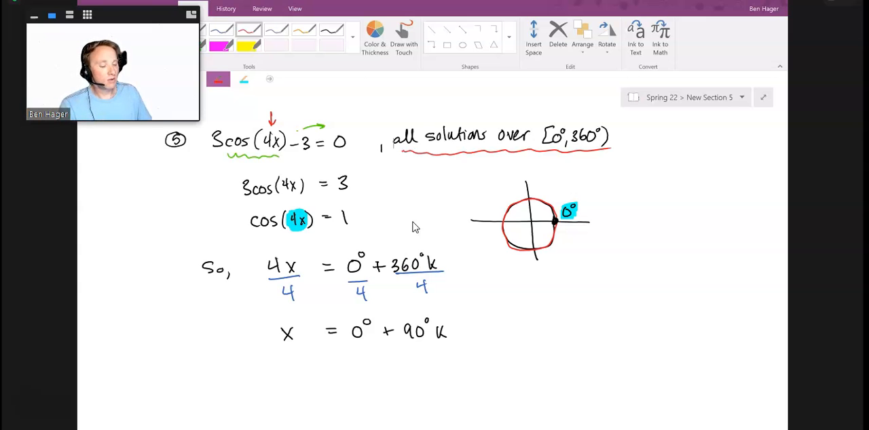
Draw the k-value table and write x = 0° + 90°k with (−1) = in the k = −1 row
scroll("down", 3)
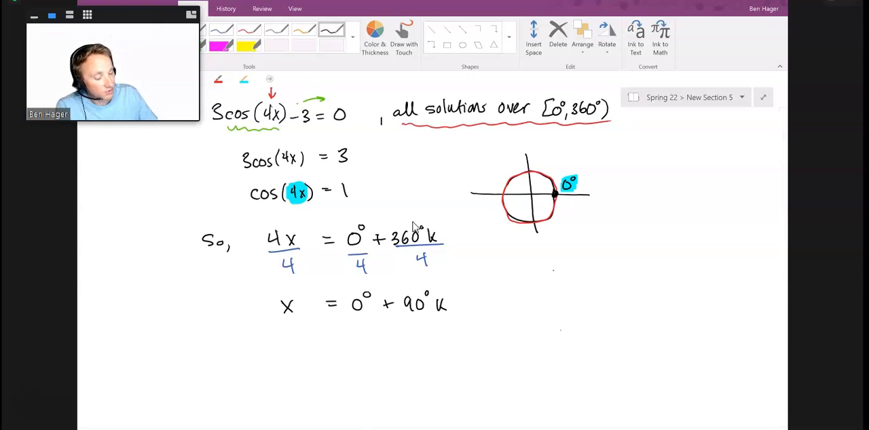
left_click_drag(567, 271, 567, 381)
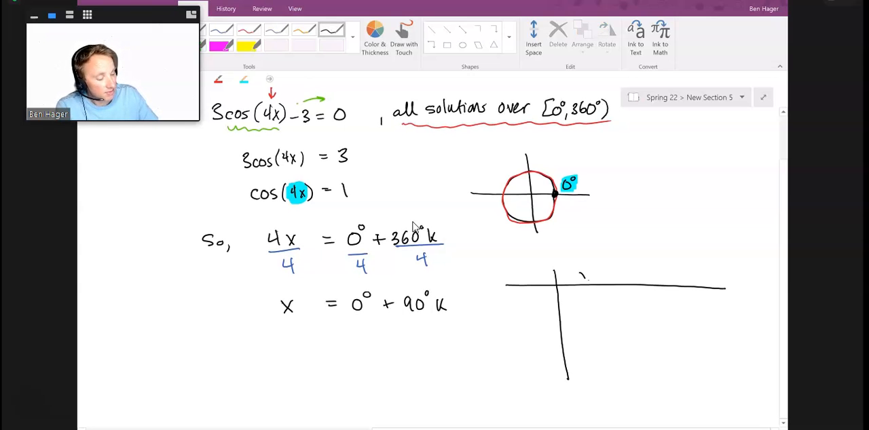
type("x = 0°")
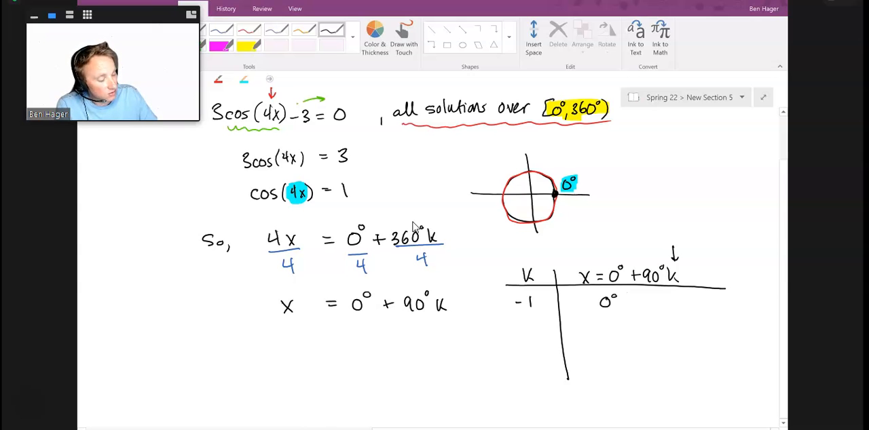
type("+90°k")
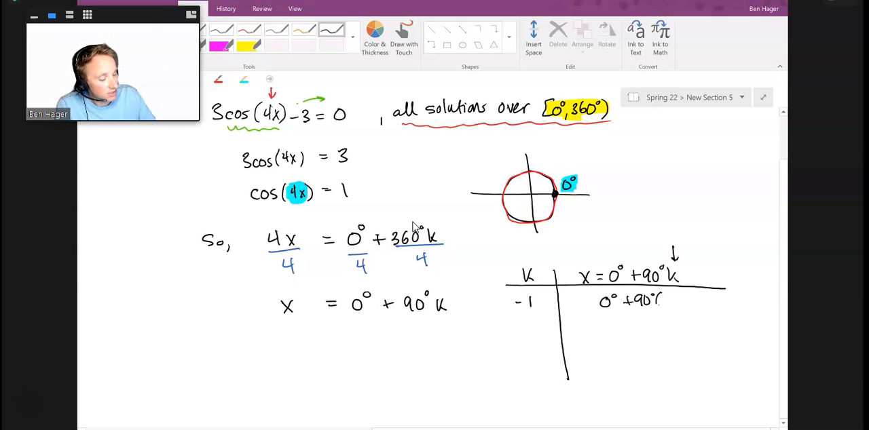
type("(-1) = -90°")
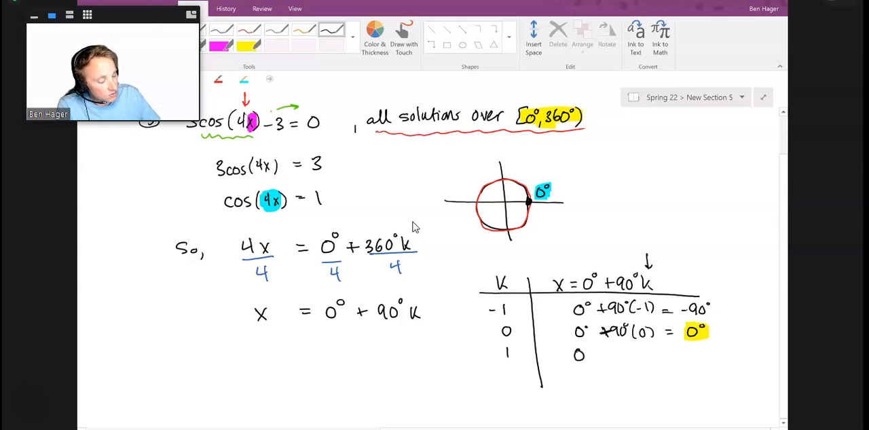
Work out the next k row, writing 0° + 90° = 90°
type("+ 90°(1) =")
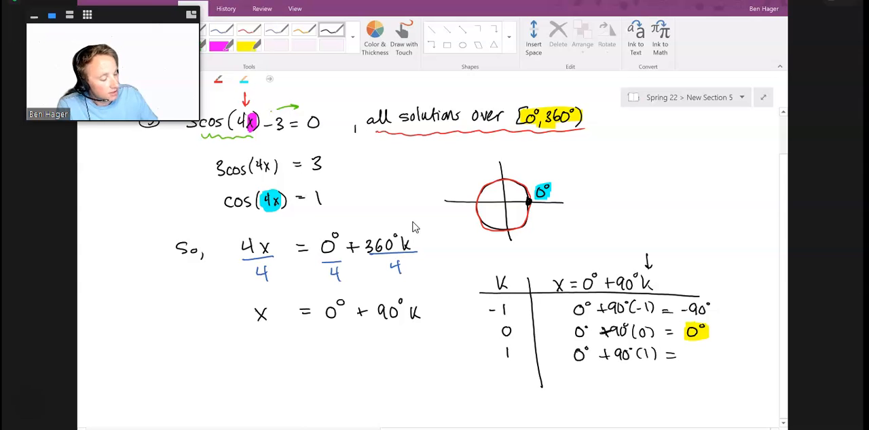
type("90°")
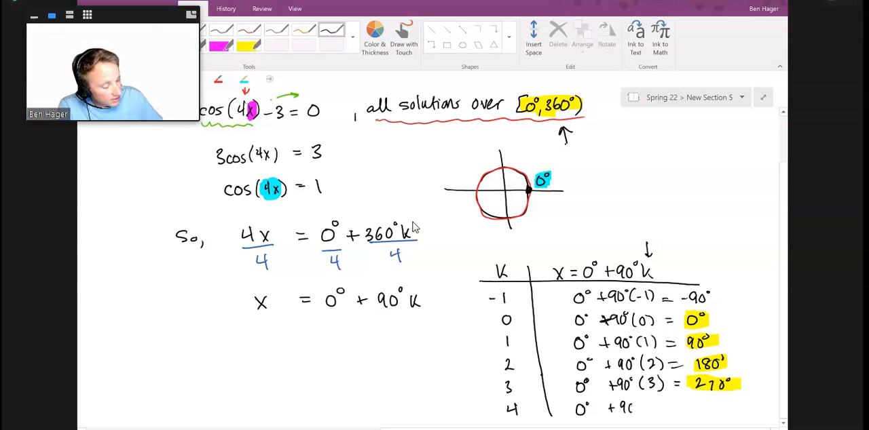
Write the k = 4 row of the table with its value = 360°
type("(4)")
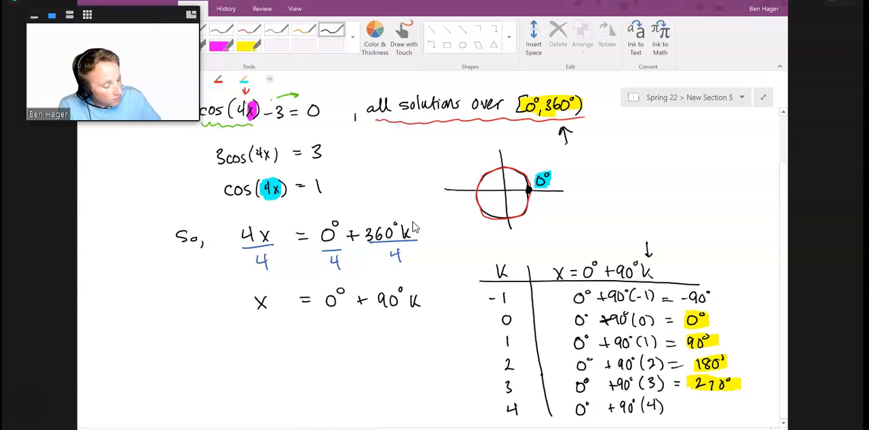
type("=360")
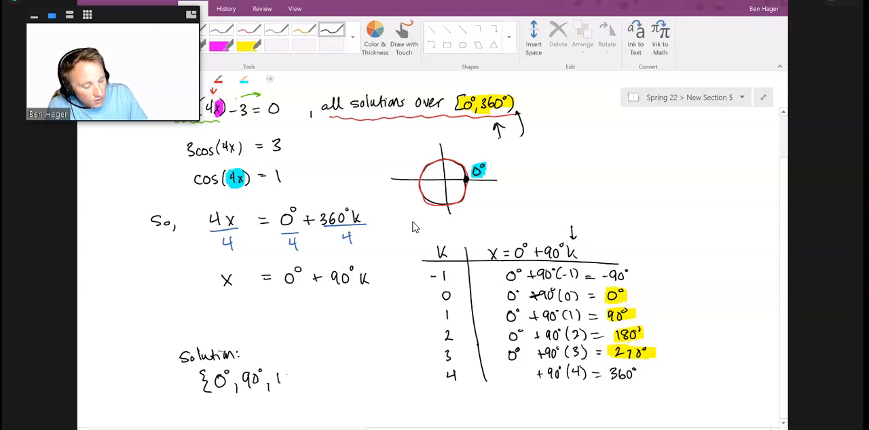
Handwrite the solution set continuing with 180° after 0° and 90°
type("180°, 270°}")
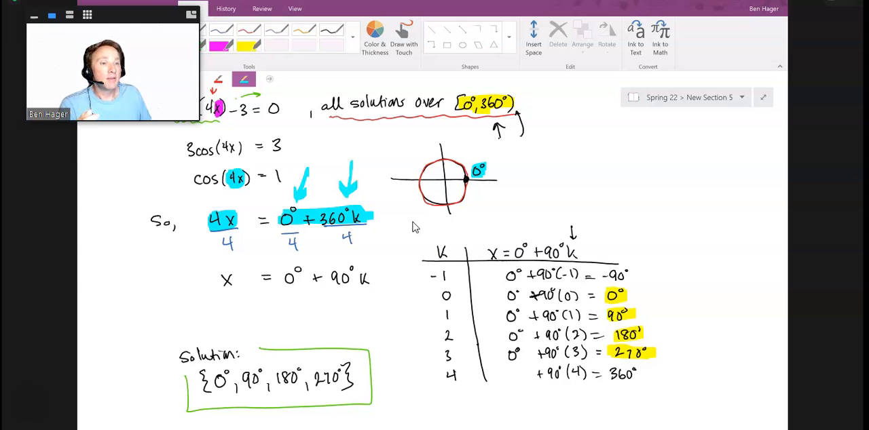
Draw a blue loop around the whole k-value table
left_click_drag(503, 203, 407, 356)
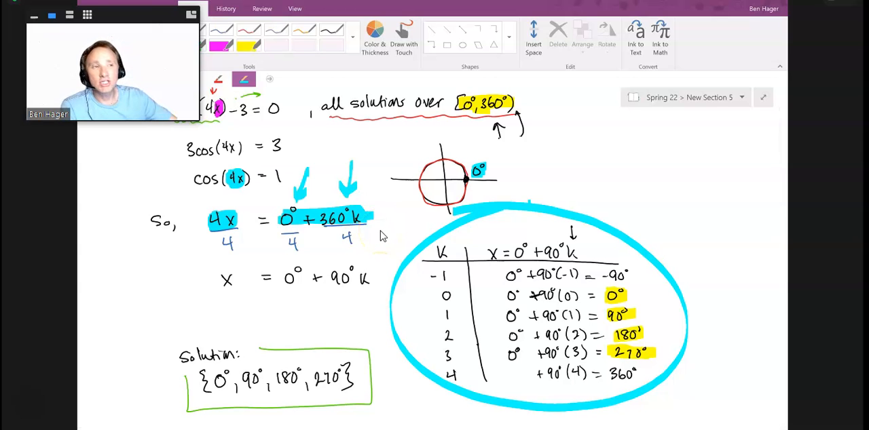
mouse_move(371, 235)
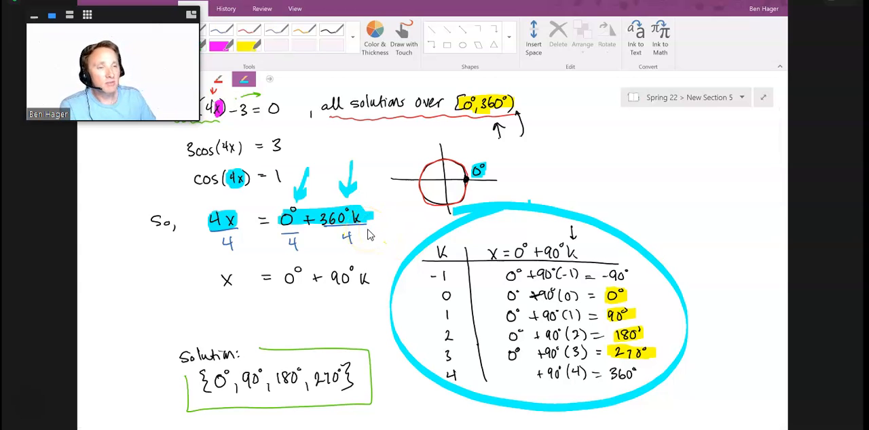